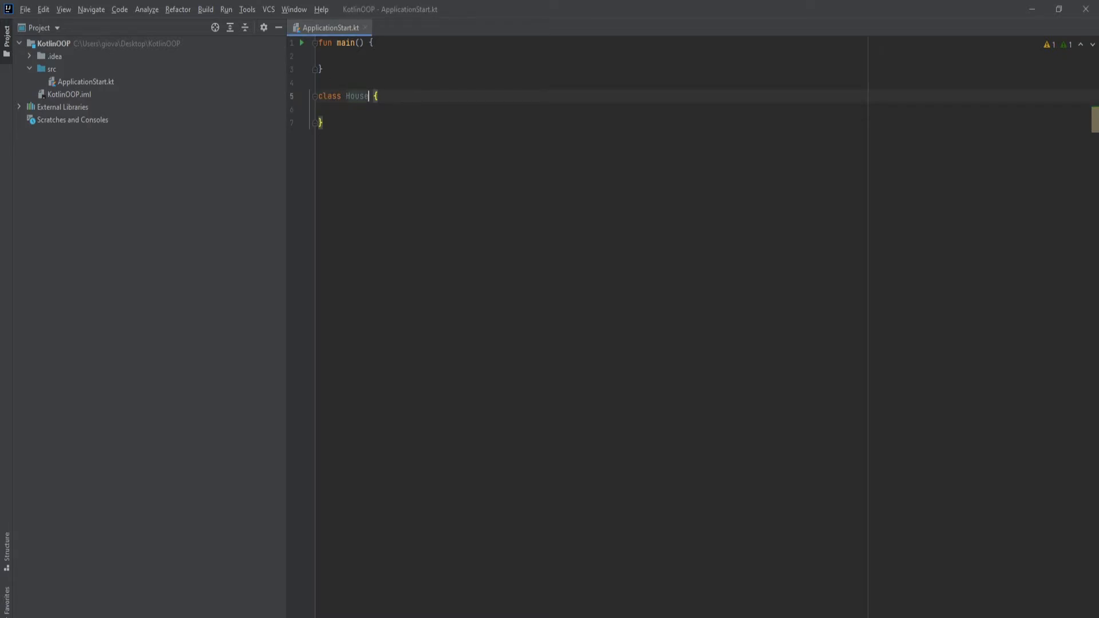
Add empty parentheses after House and discard the half-typed 'con' constructor suggestion.
type("()")
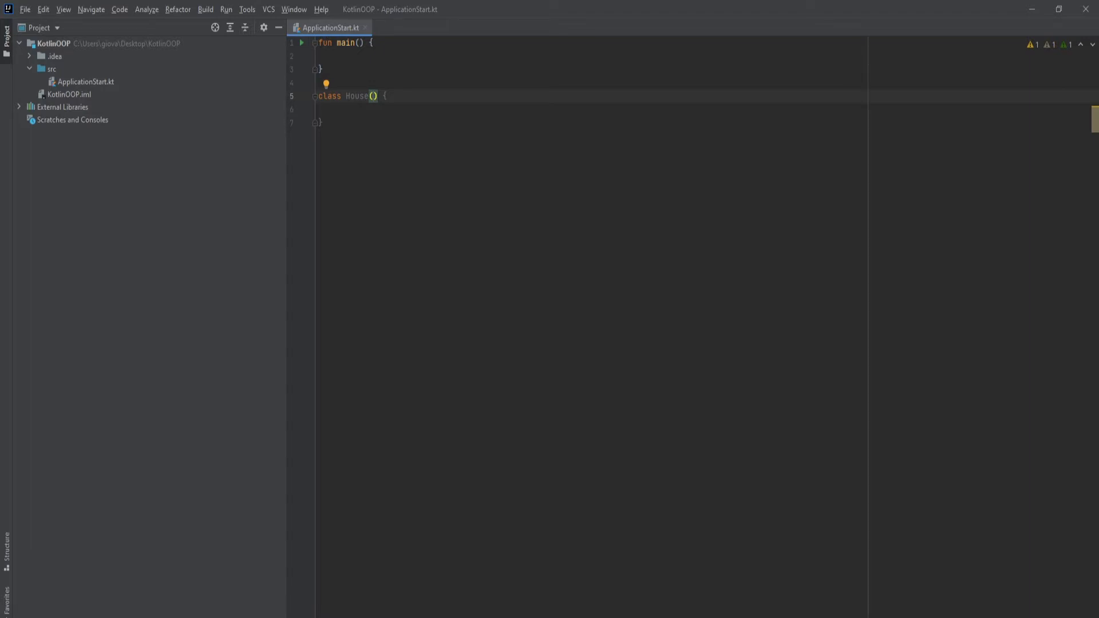
type("con")
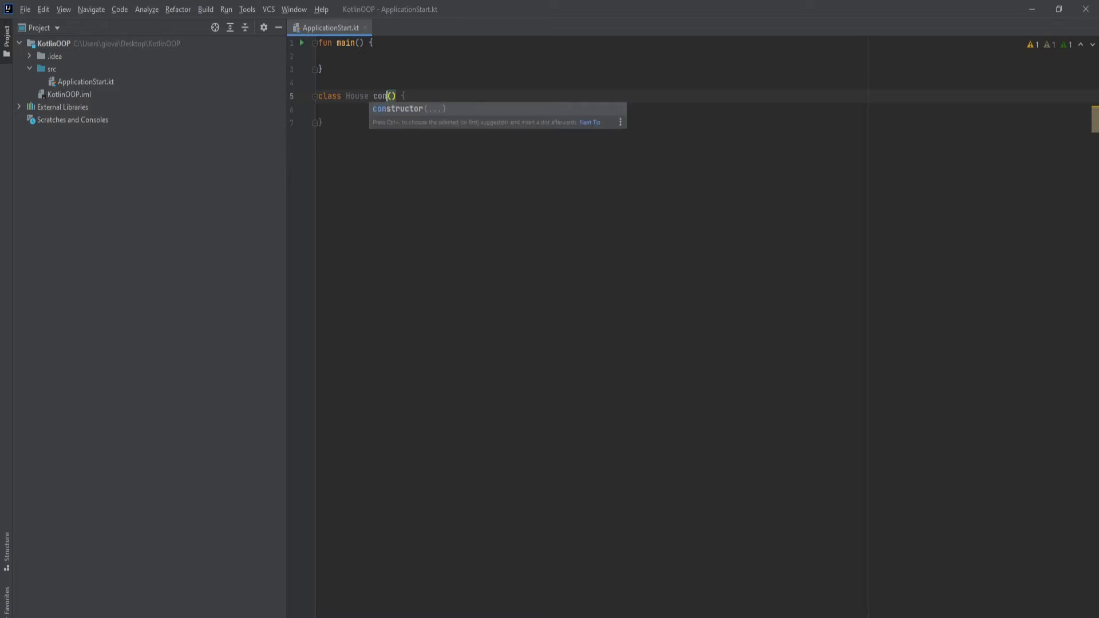
key("Tab")
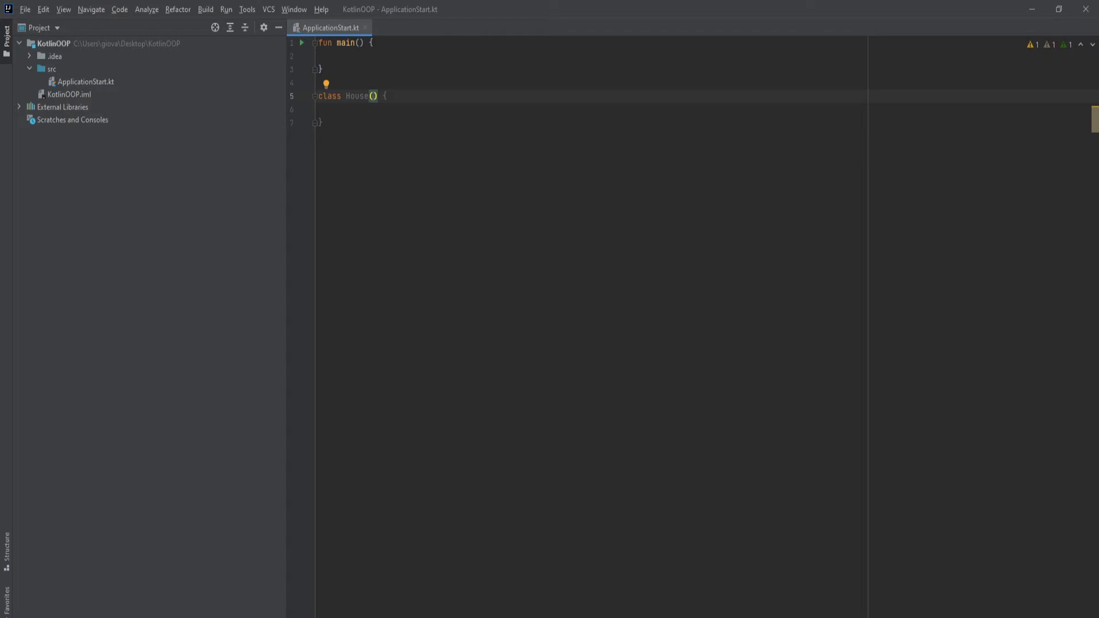
Declare constructor parameters rooms: Int, bathrooms: Double and color: String.
type("rooms : Int, b")
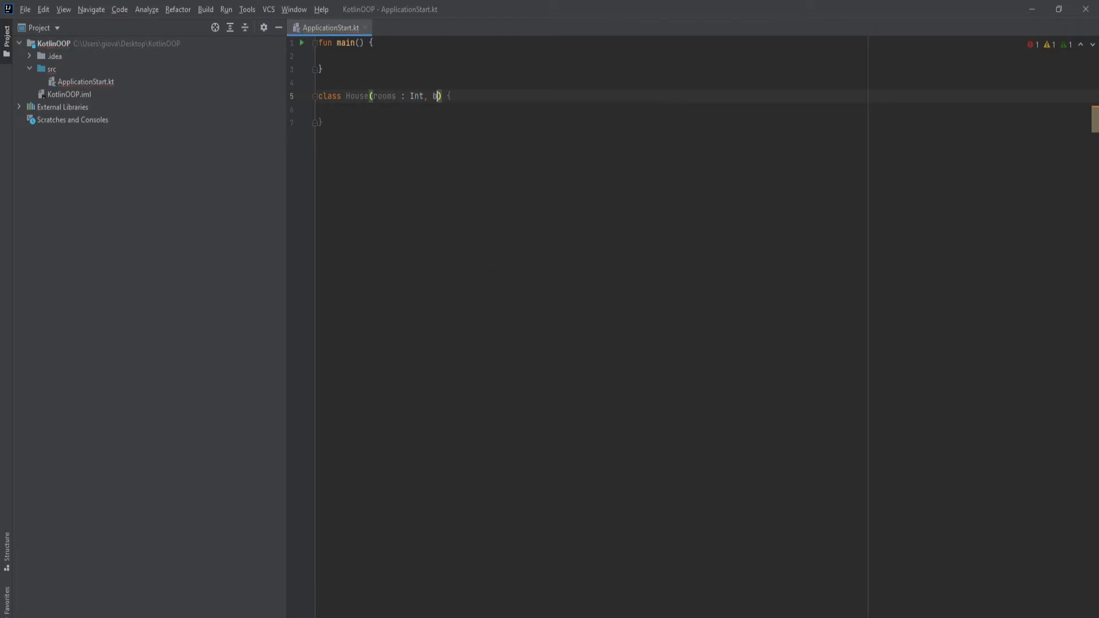
type("athrooms")
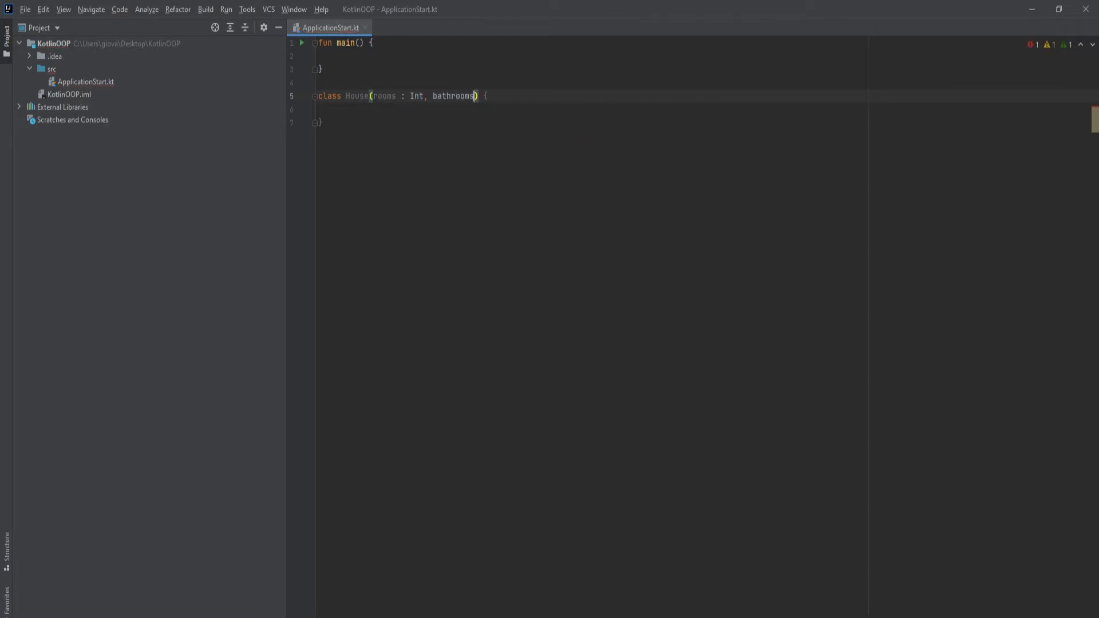
type(": Double")
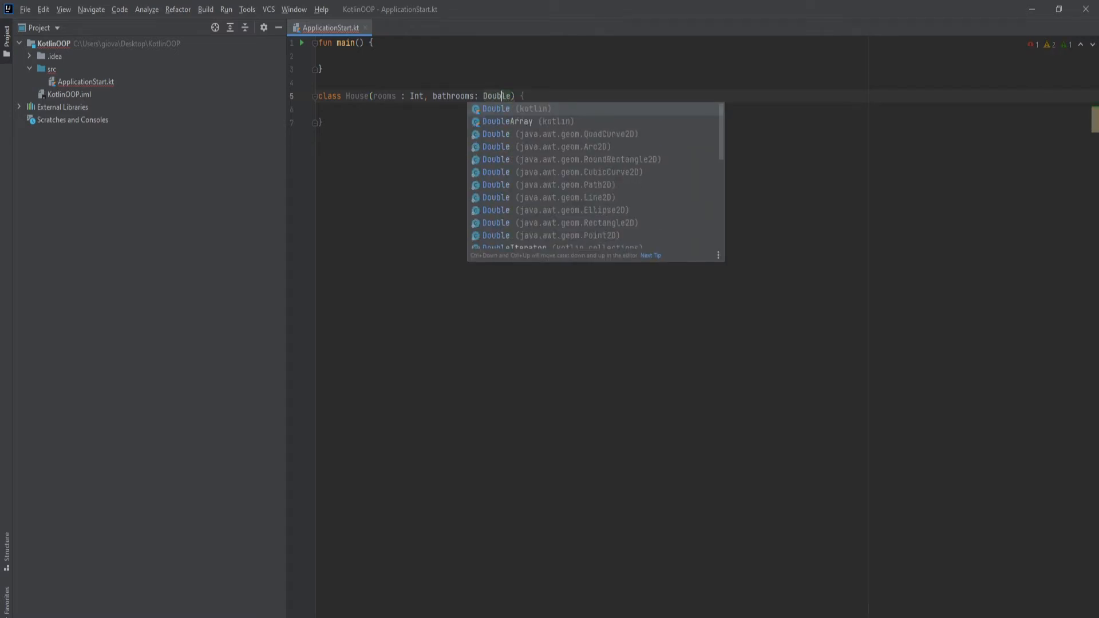
key("Escape")
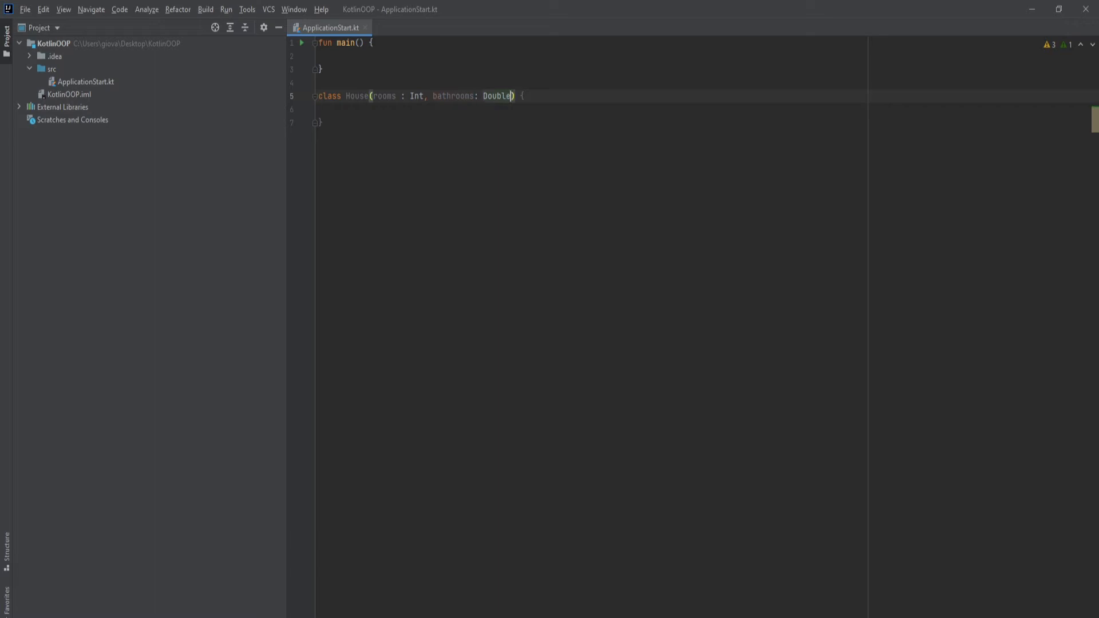
type(",")
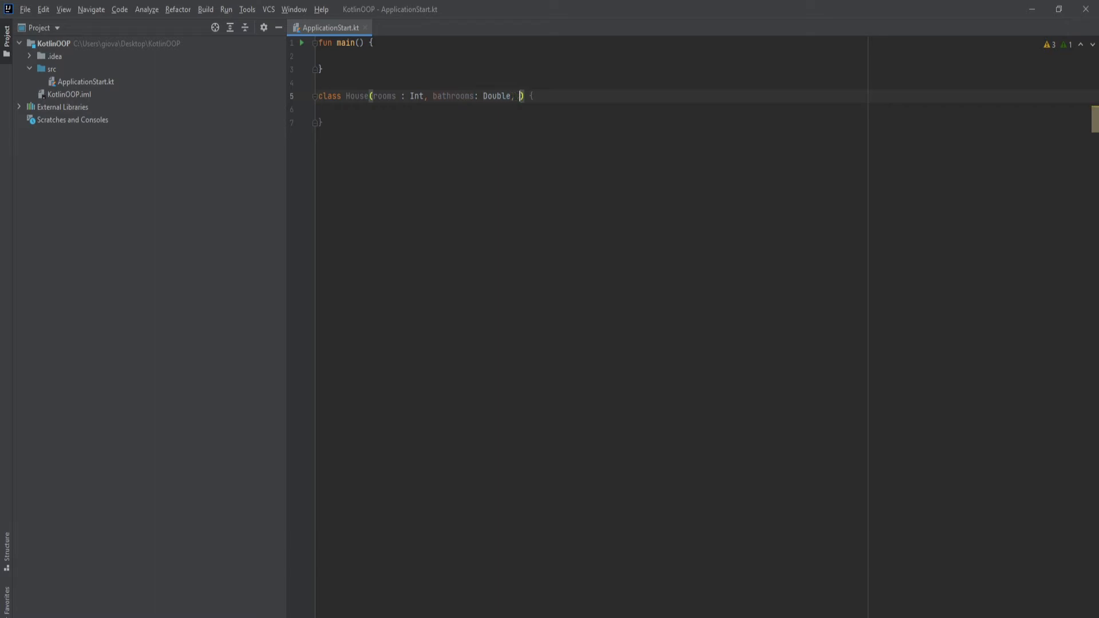
type("color : St")
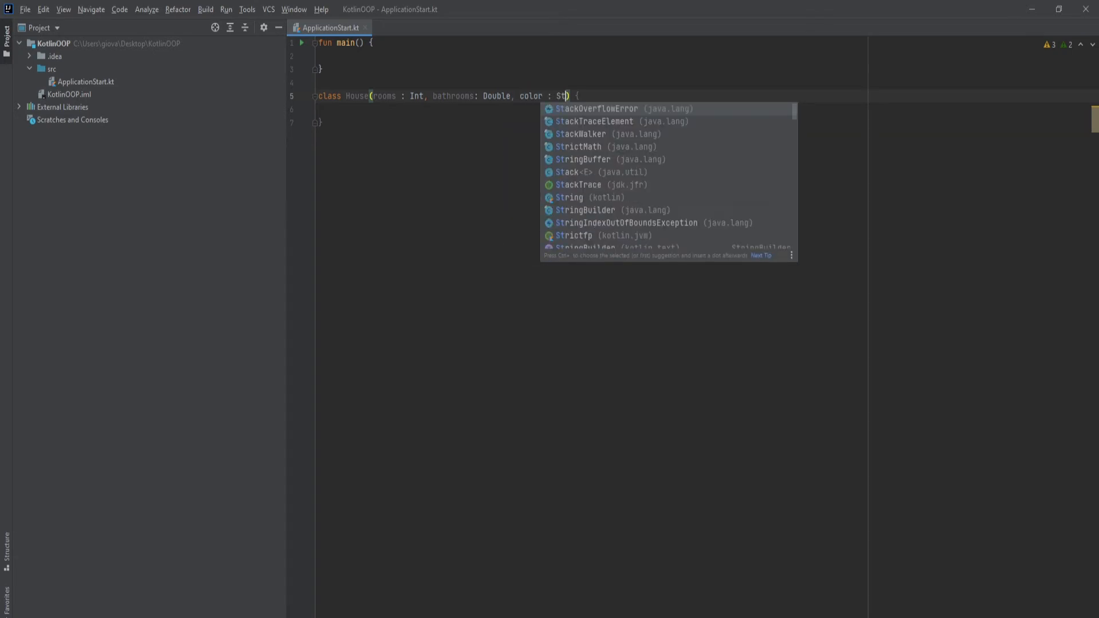
type("ring")
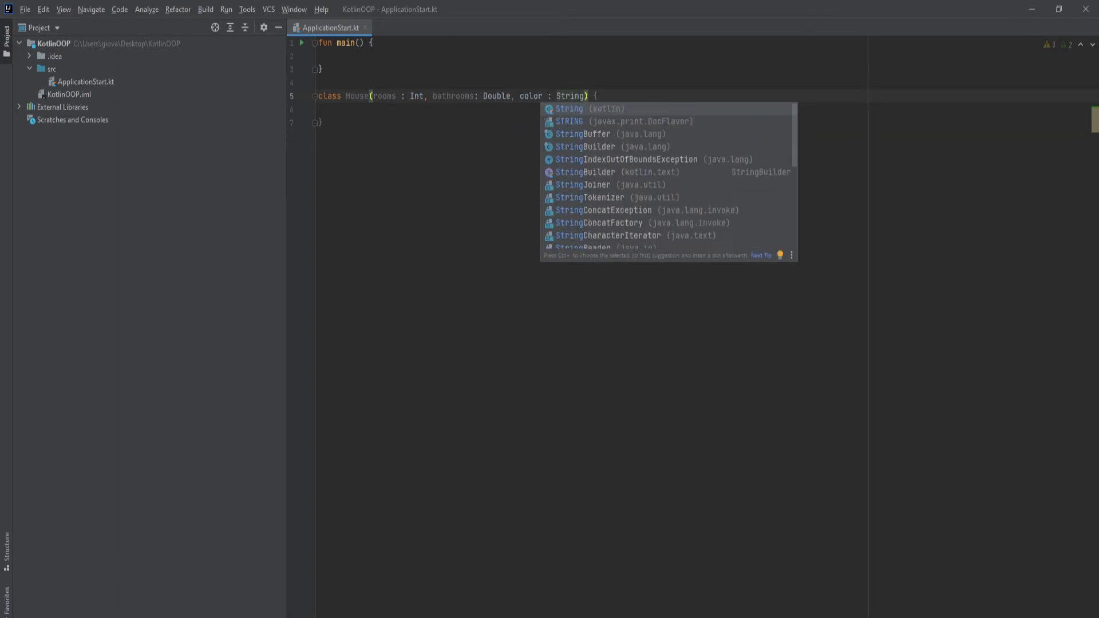
key("Escape")
type(" = ")
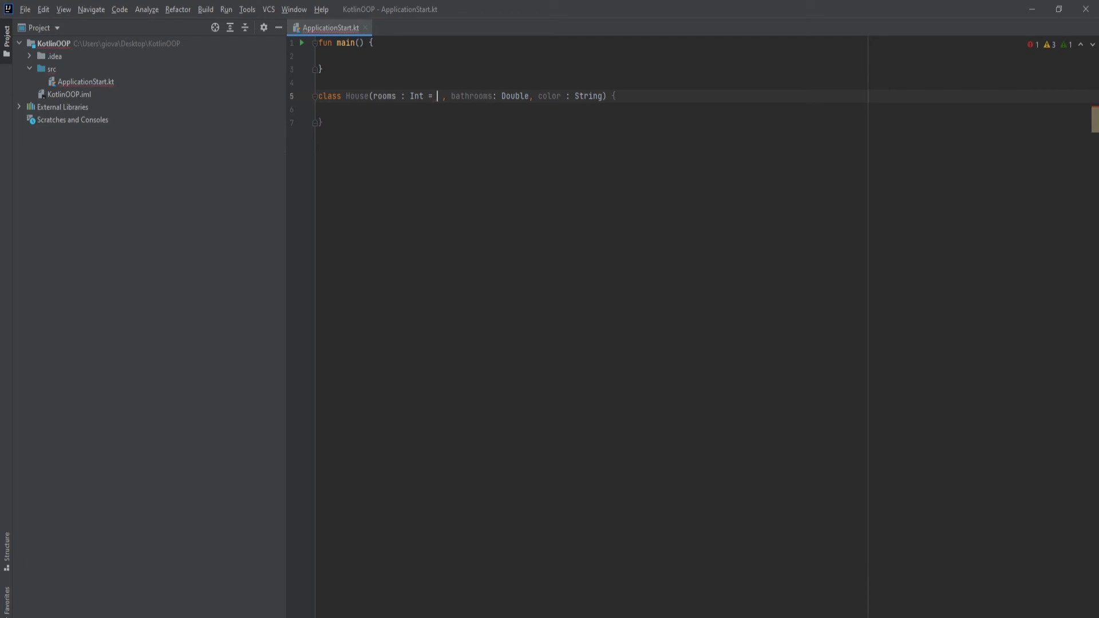
Give the parameters defaults rooms = 0, bathrooms = 0.0 and color = "".
type("0")
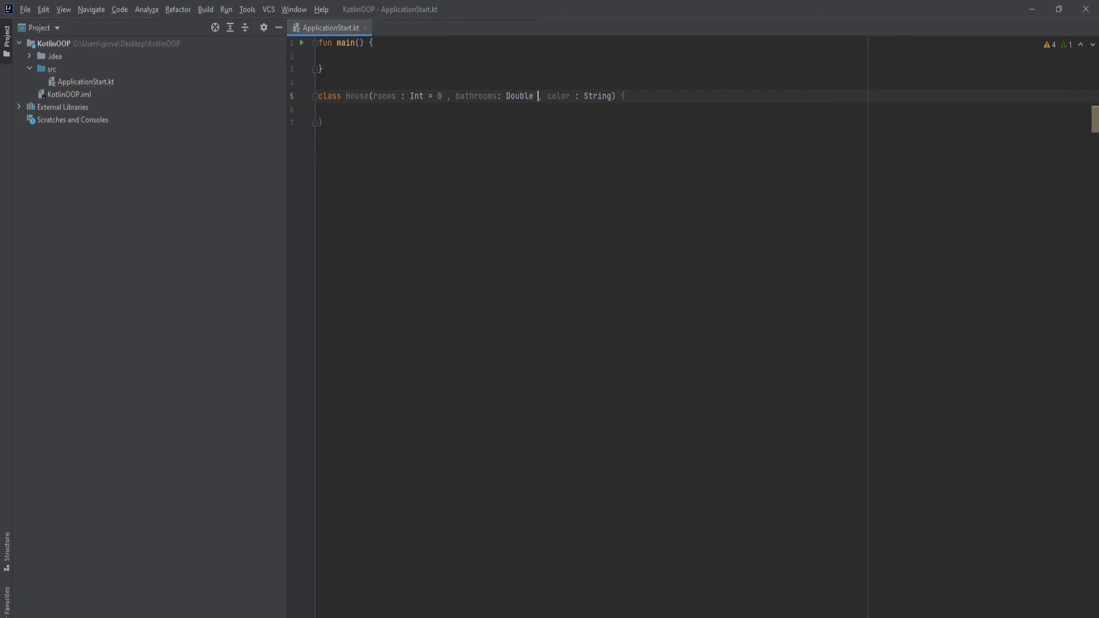
type("= 0.0")
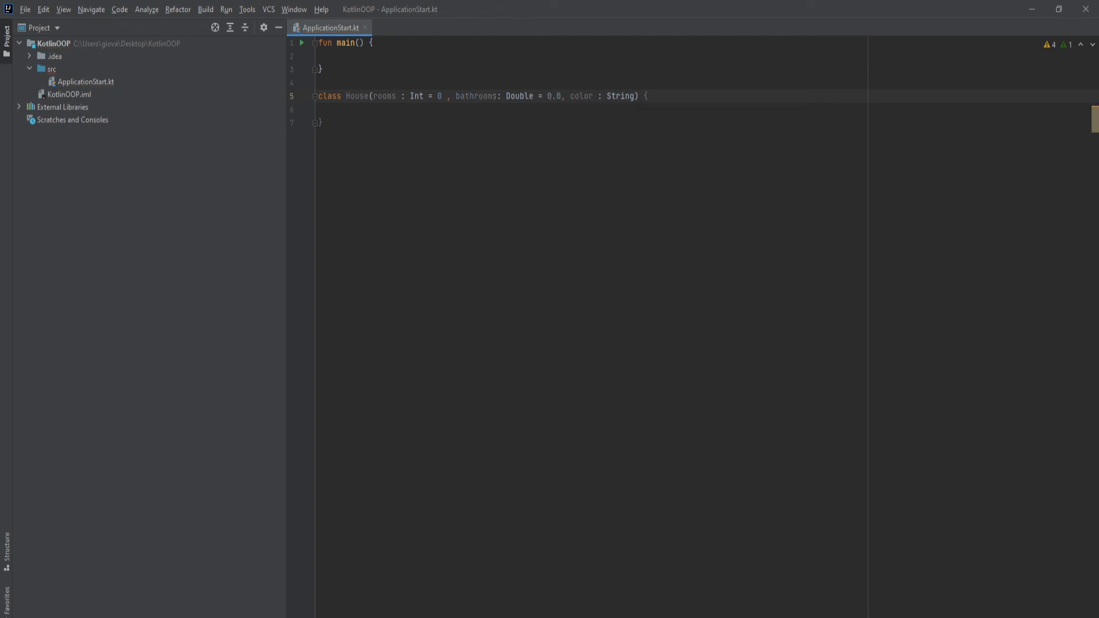
type("=")
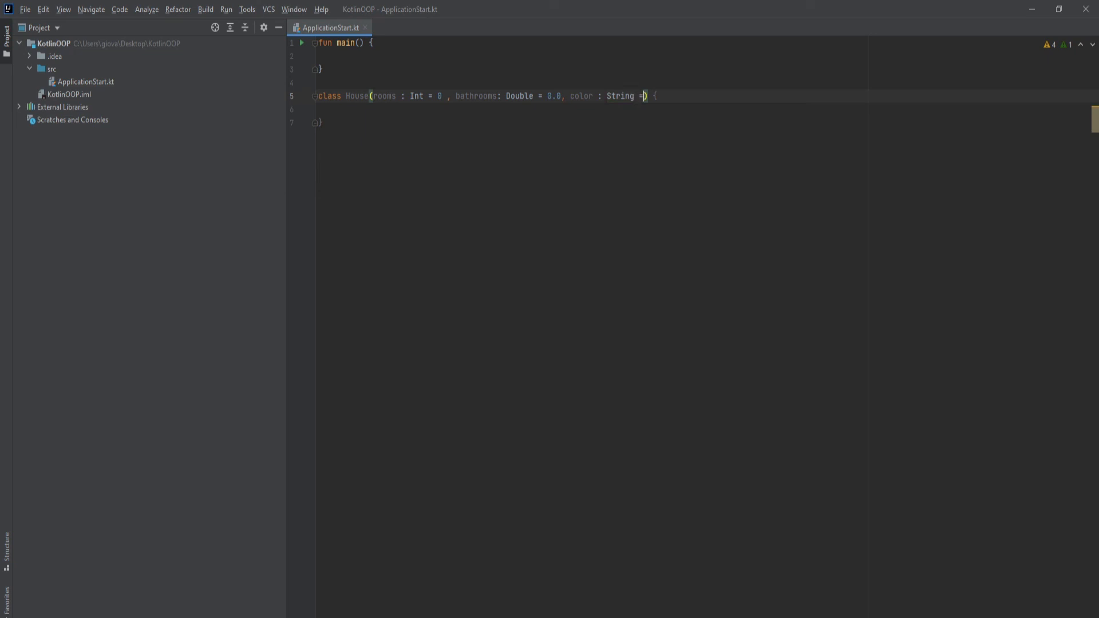
type("\"\"")
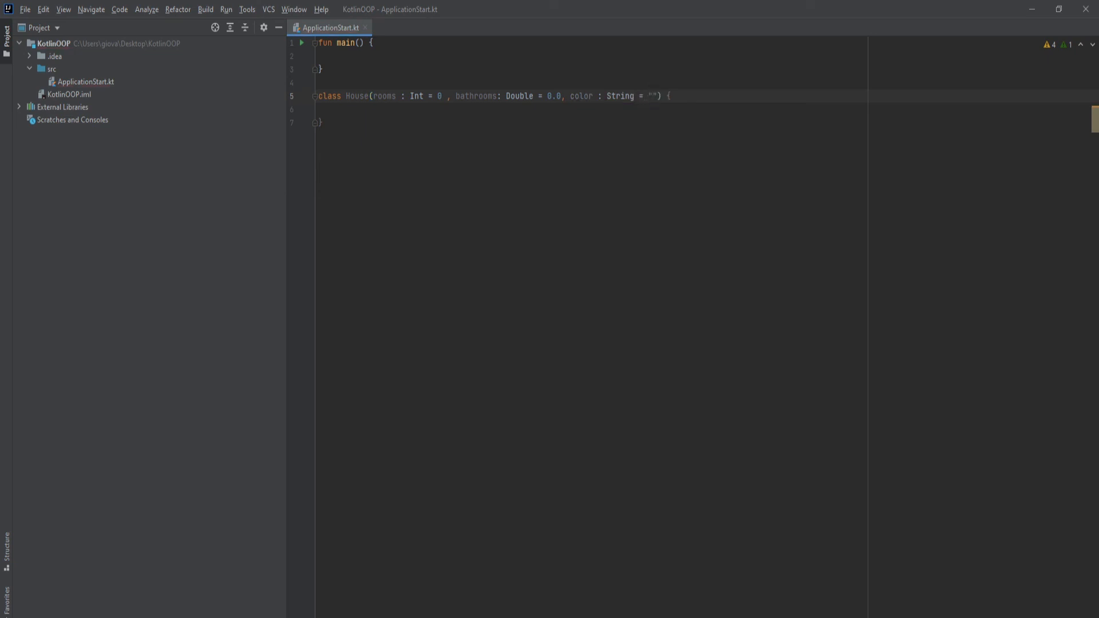